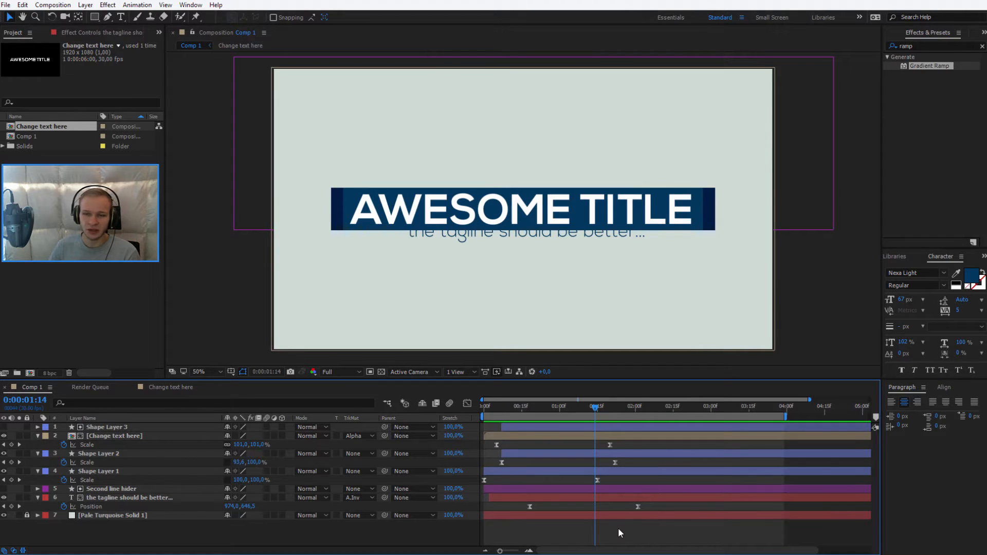
mouse_move(574, 445)
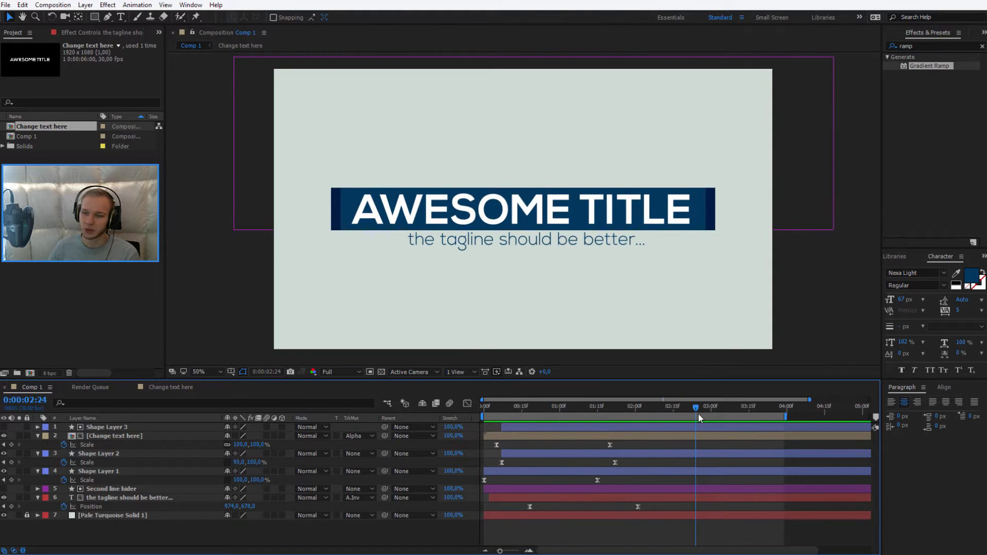
- Pre-compose title layers 1–6 into an 'Animated Title' comp, moving all attributes
left_click(544, 407)
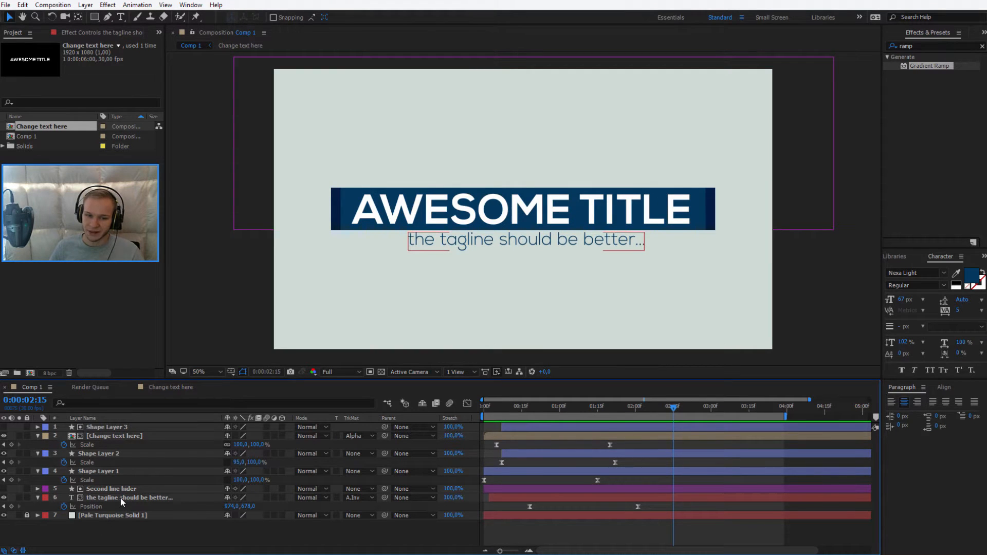
left_click(129, 497)
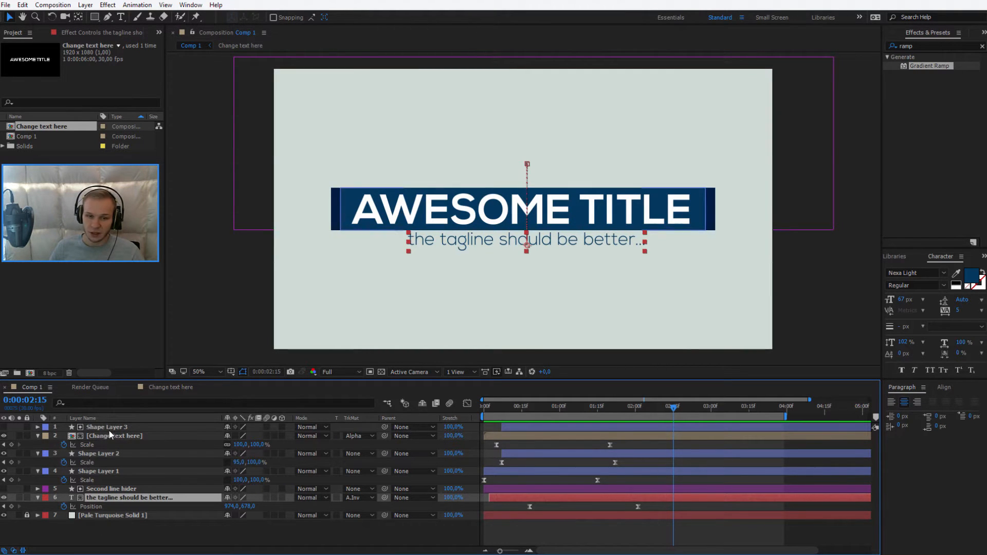
left_click(128, 497)
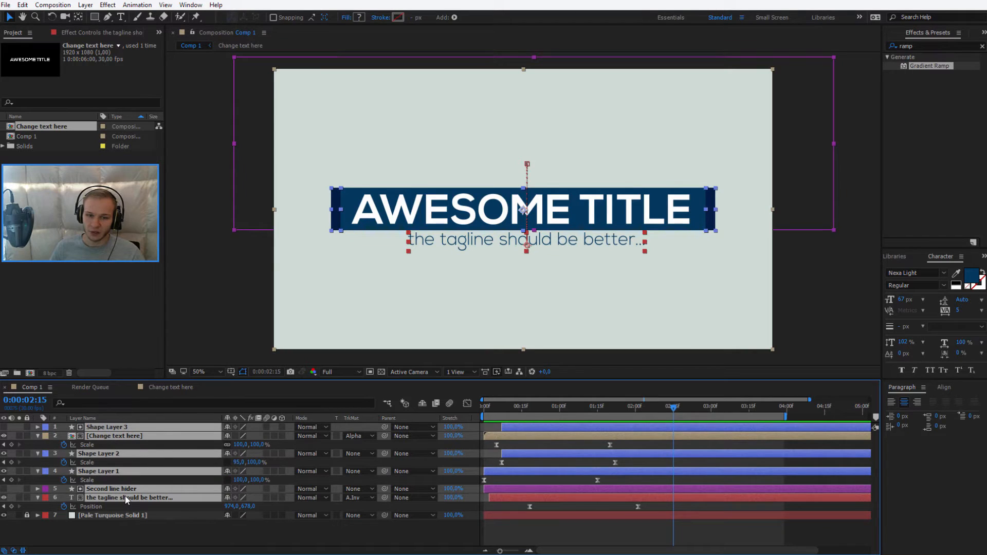
left_click(85, 6)
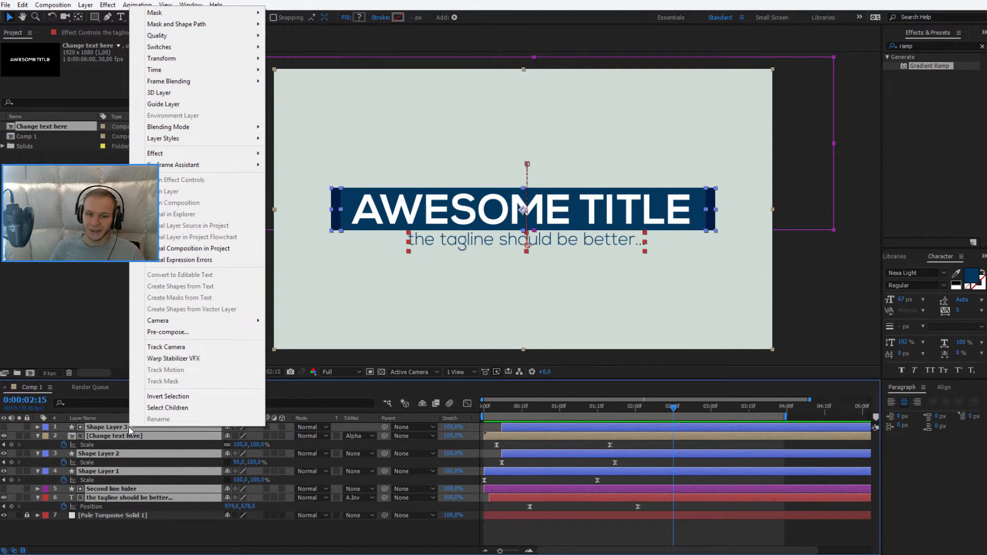
left_click(167, 332)
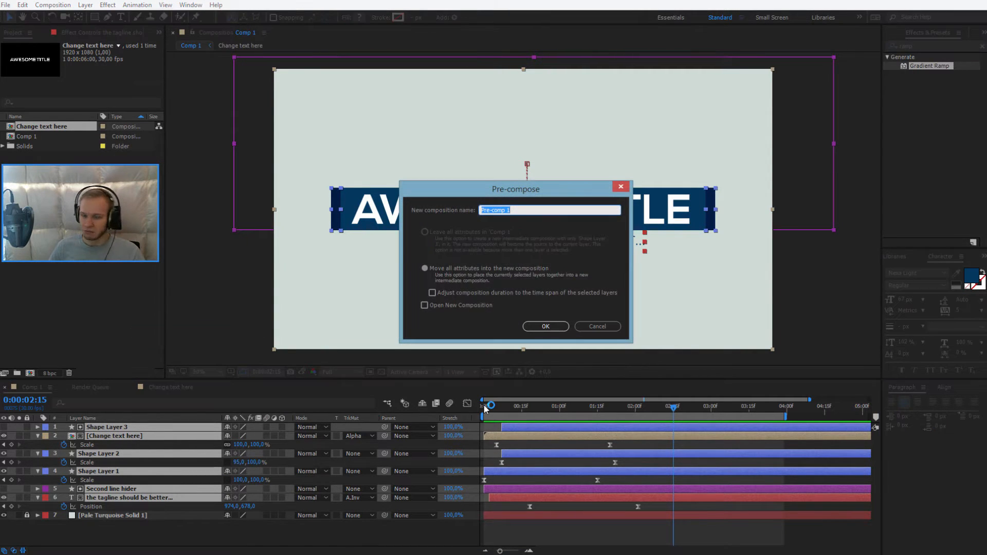
type("Animate")
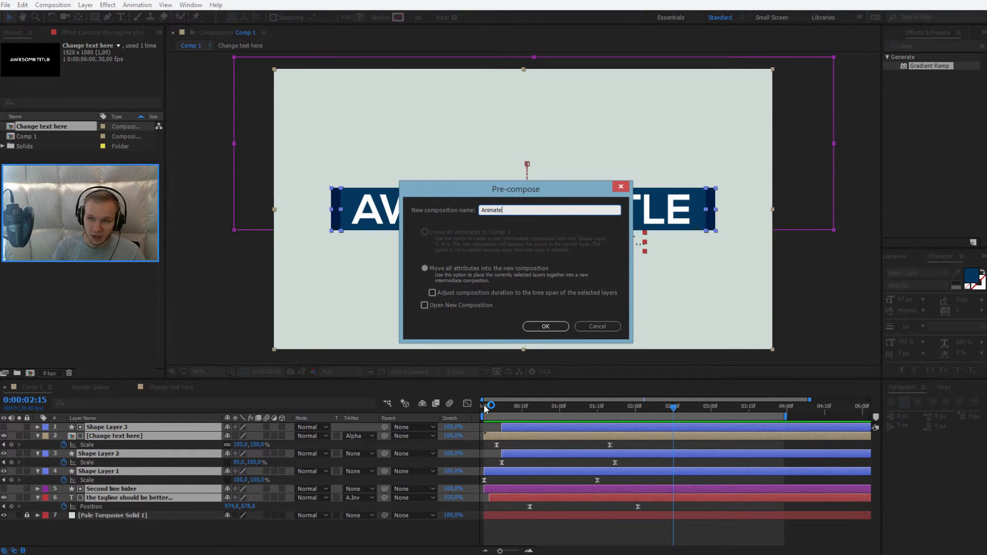
left_click(545, 326)
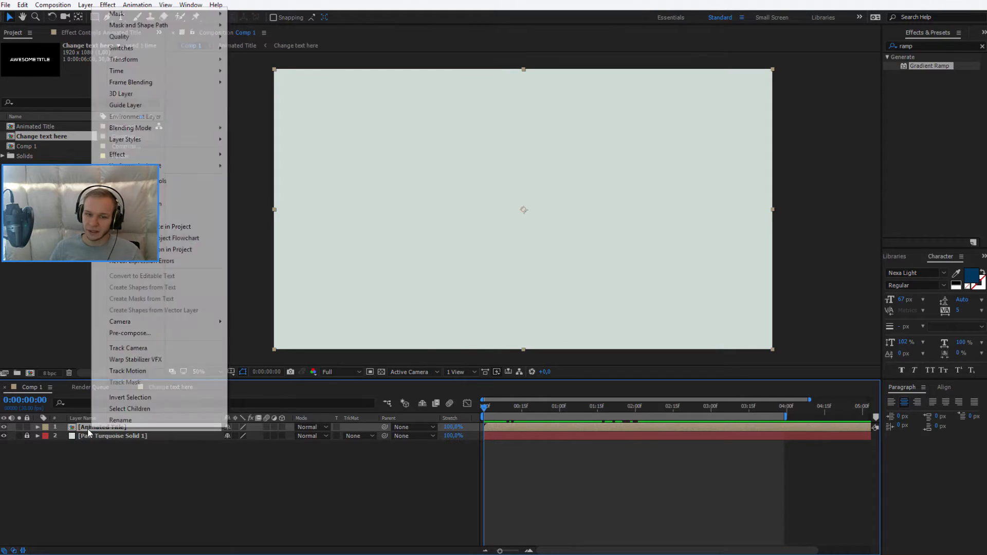
mouse_move(130, 82)
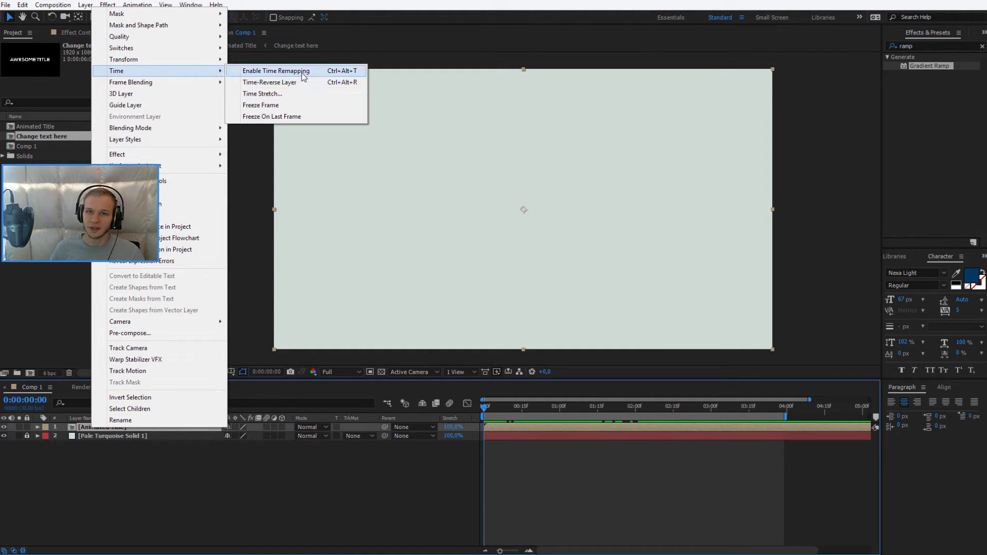
mouse_move(331, 78)
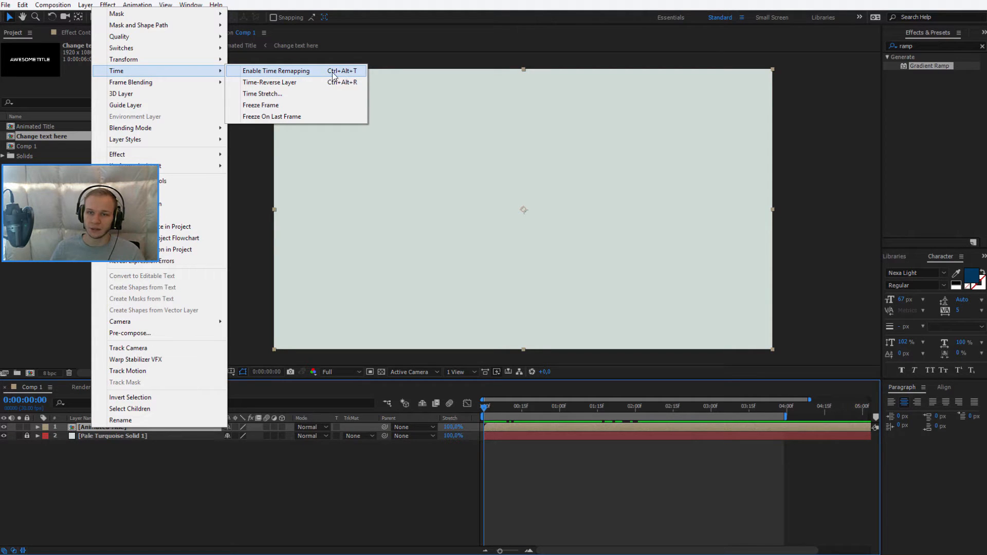
- Enable Time Remapping on the 'Animated Title' layer to add a Time Remap property
left_click(275, 70)
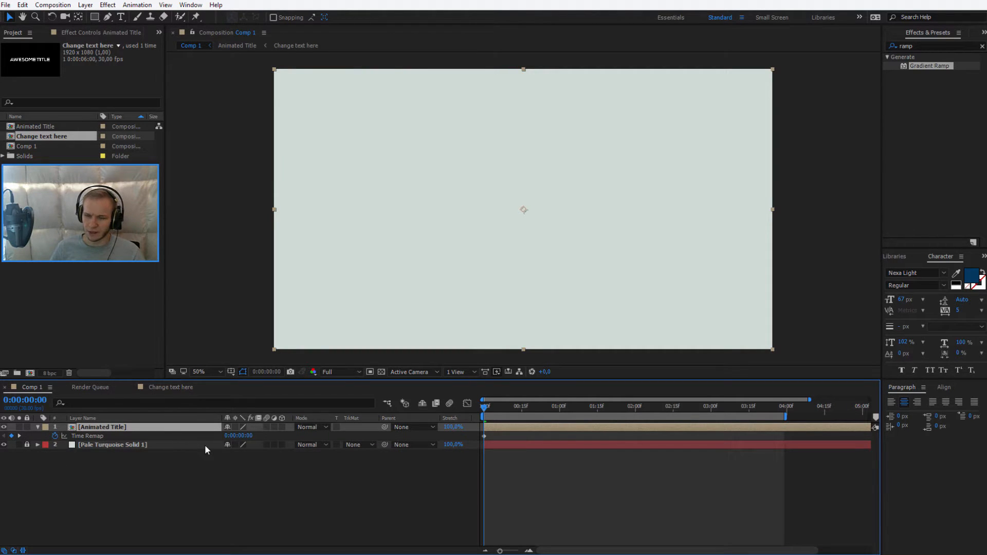
mouse_move(389, 485)
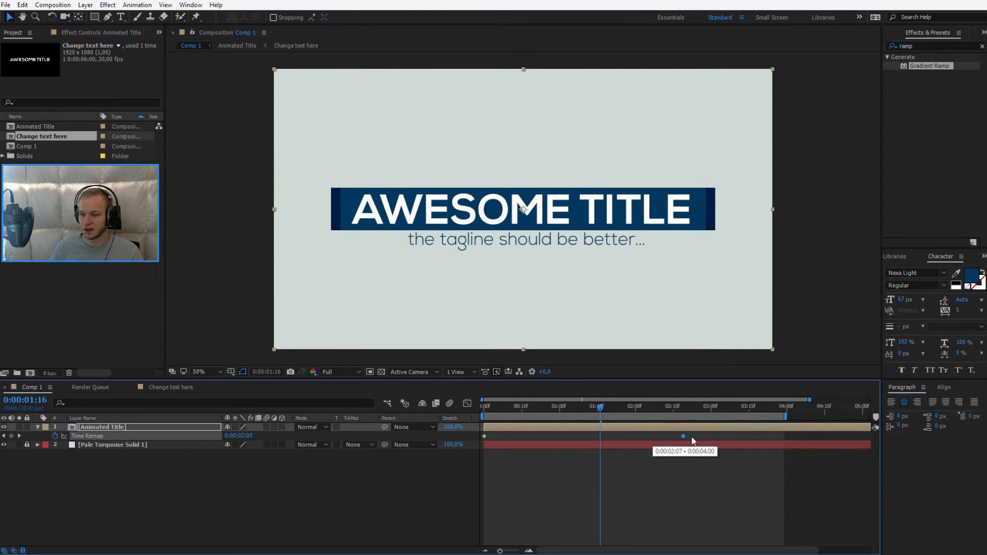
- Move the 0:00:04:00 Time Remap keyframe to 0:00:03:00, speeding up the animation
left_click(483, 406)
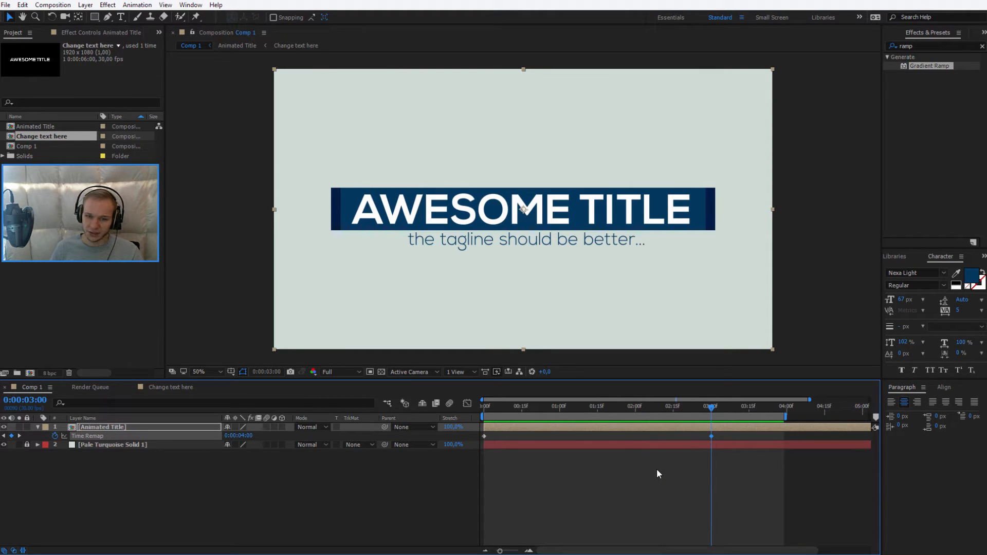
mouse_move(816, 403)
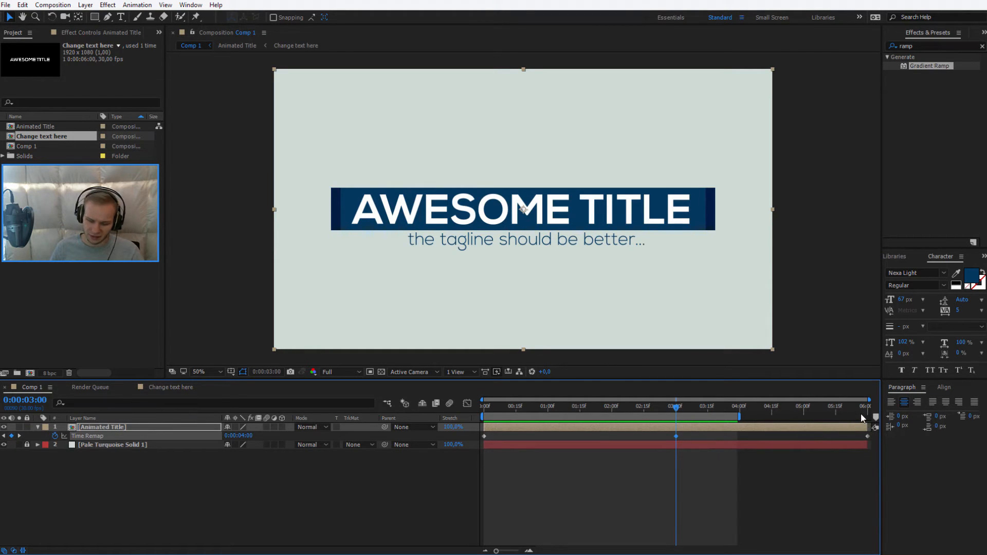
mouse_move(838, 425)
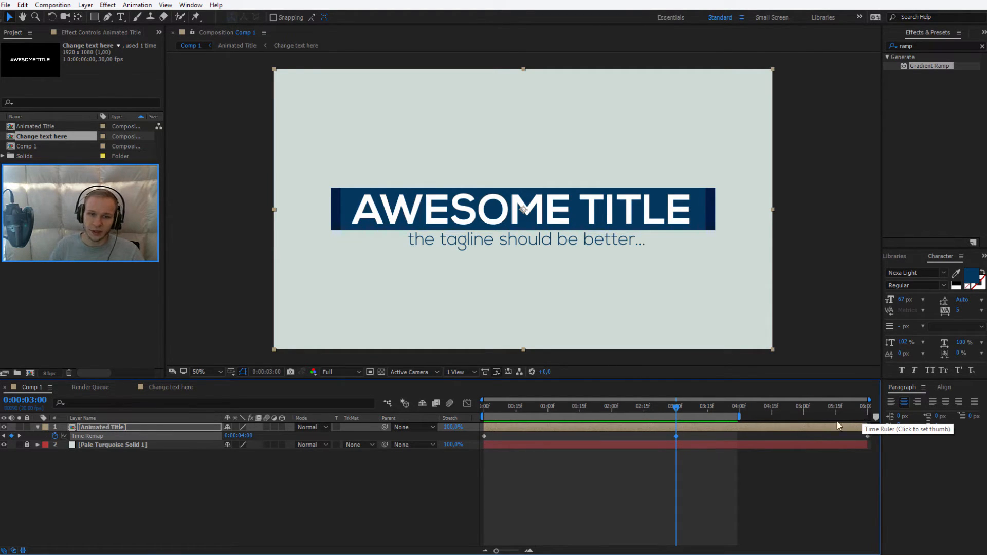
- Set the Comp 1 duration to 0:00:30:00 in Composition Settings
left_click(53, 5)
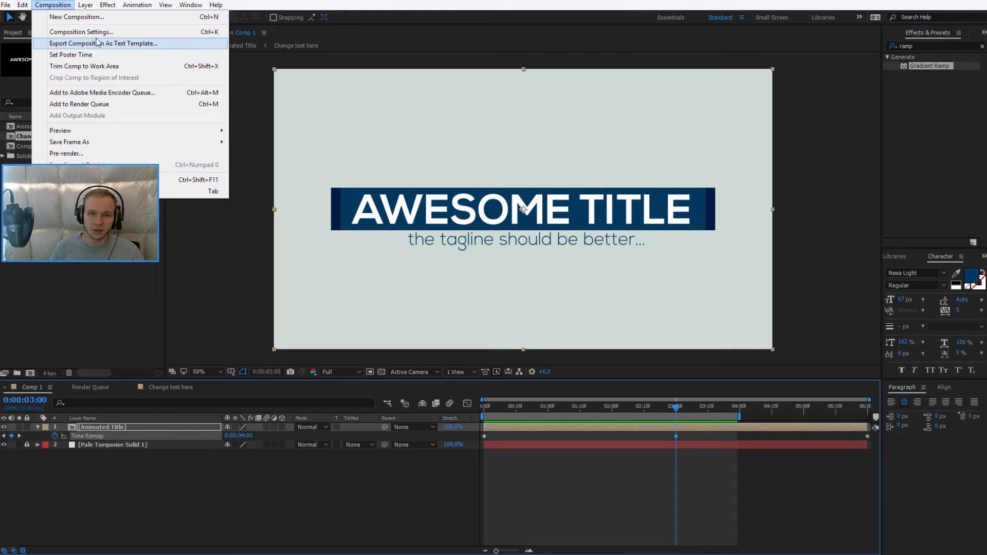
left_click(81, 31)
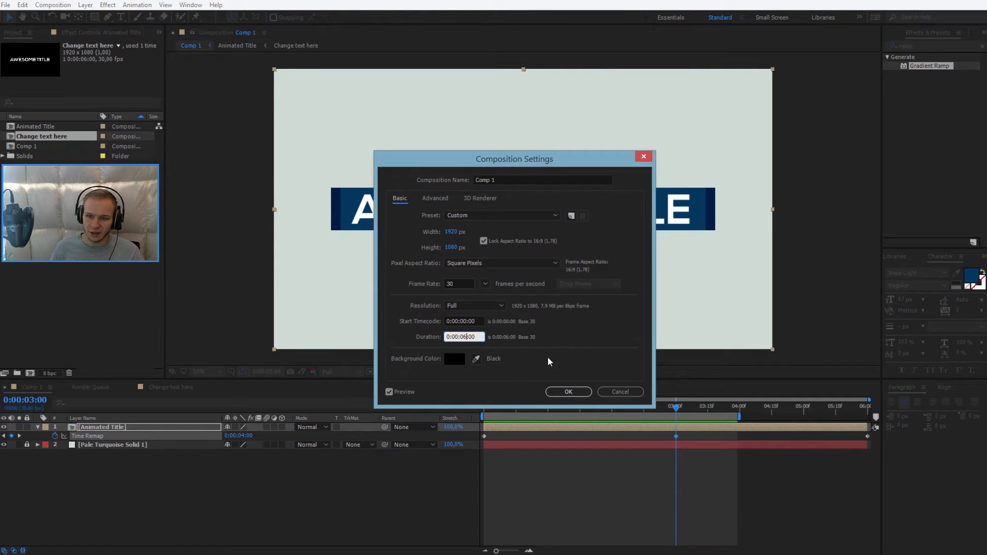
left_click(567, 392)
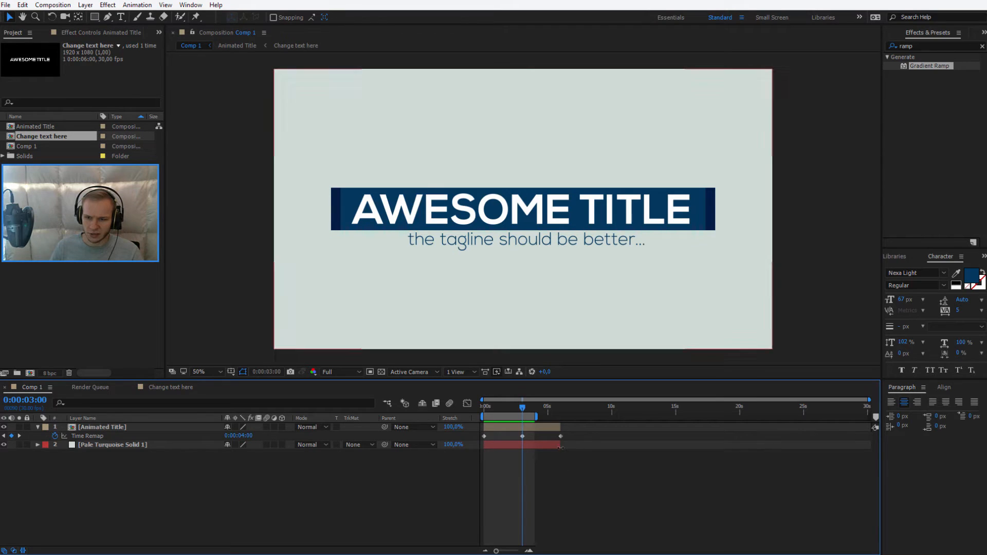
- Drag the 'Animated Title' layer's out point to the 30-second end of Comp 1
left_click(112, 444)
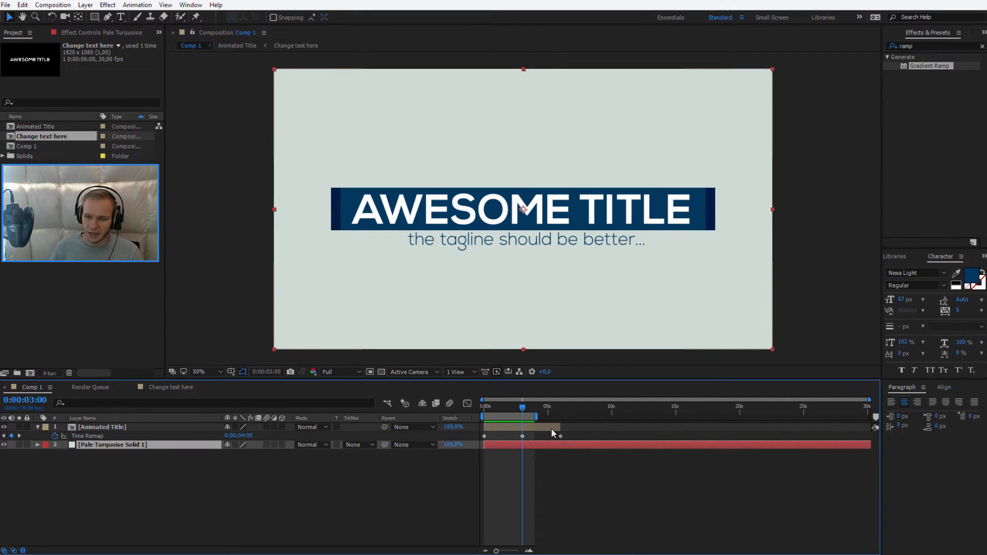
left_click(100, 427)
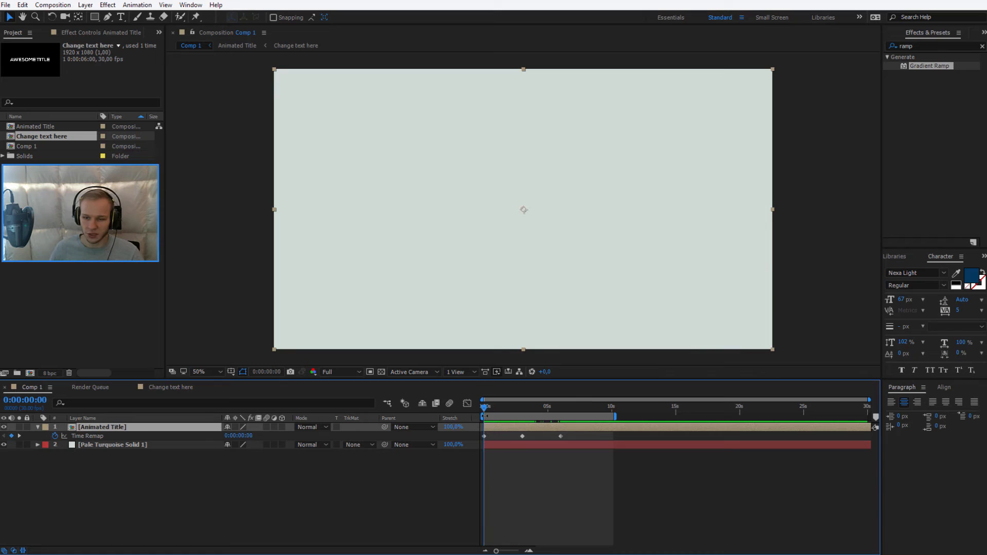
- Add Time Remap keyframes at 5:05 and 8:05 (set to 0:00:00:00), then preview from the start
left_click(485, 406)
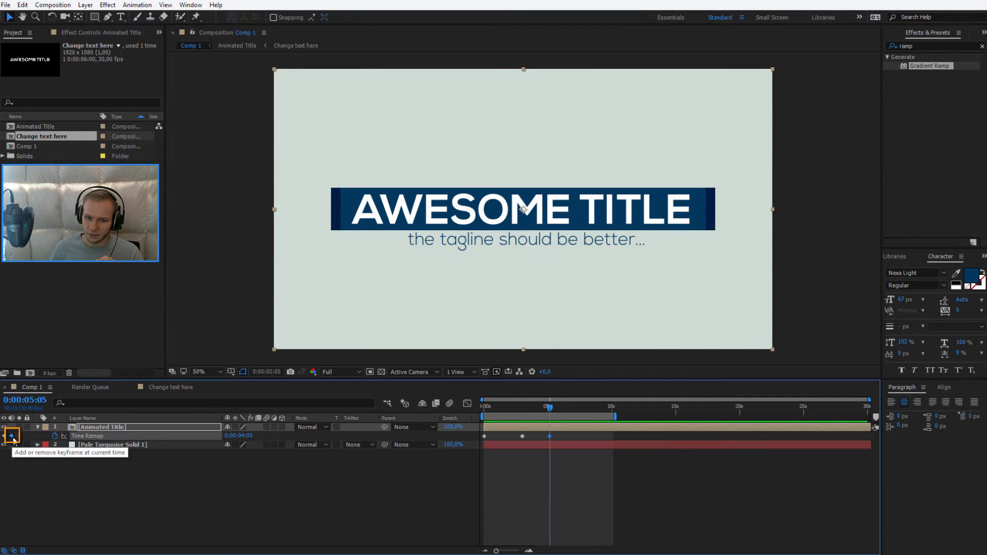
left_click(551, 406)
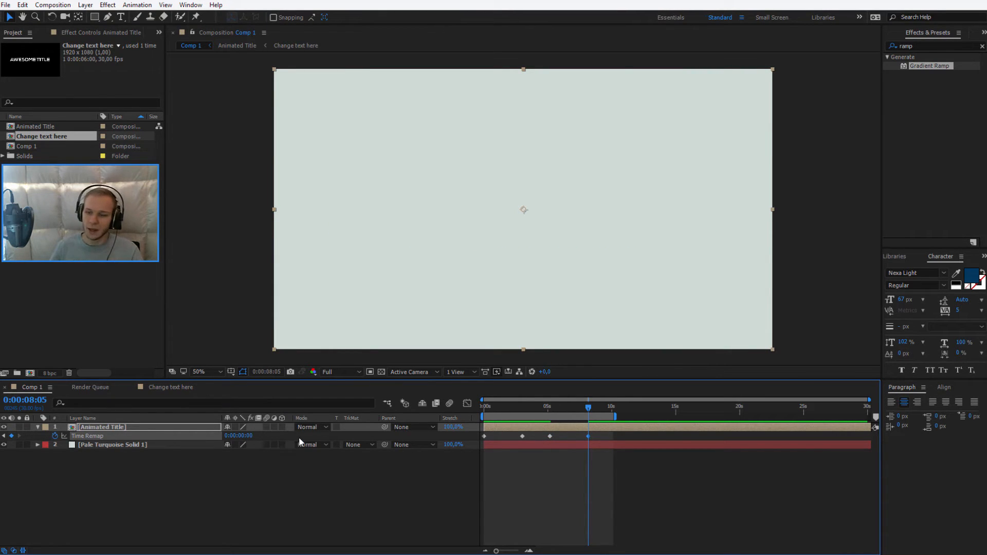
mouse_move(533, 503)
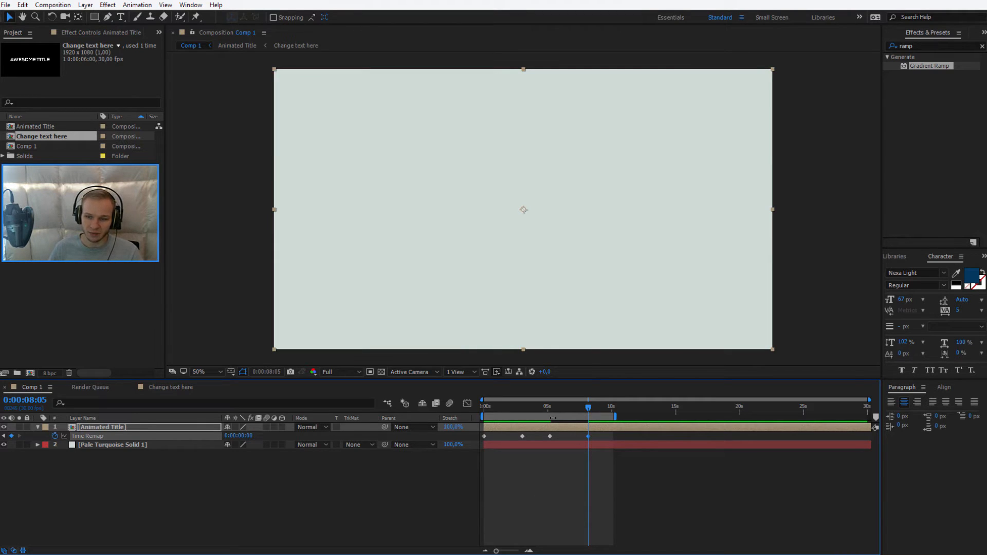
key("Home")
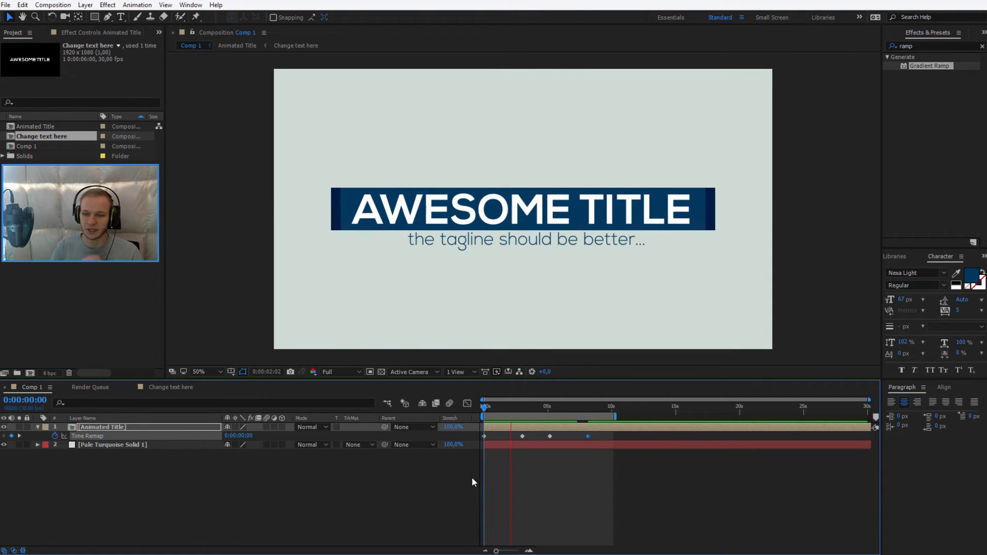
- Stop the preview and adjust keyframes, trimming the title layer to start around 2.5 seconds
left_click(536, 406)
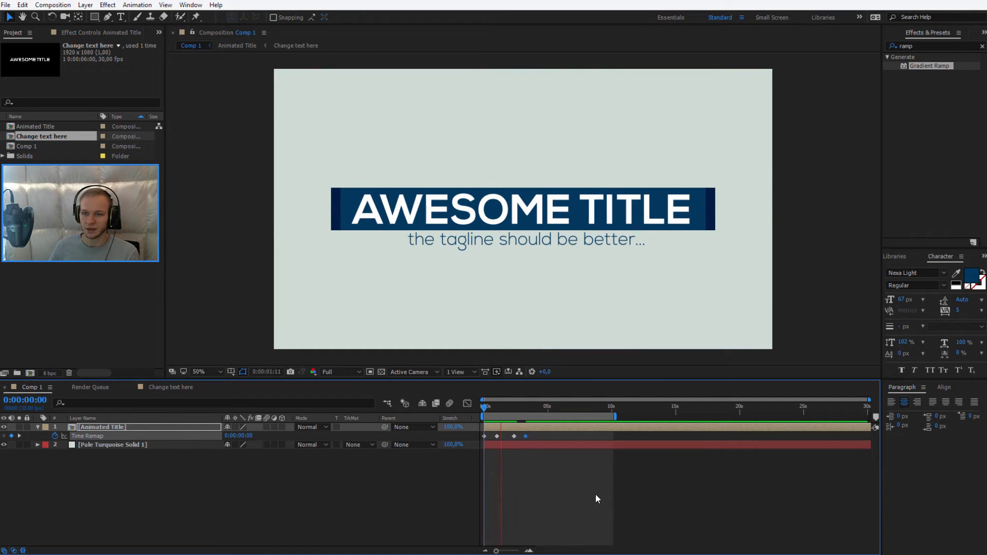
left_click(526, 416)
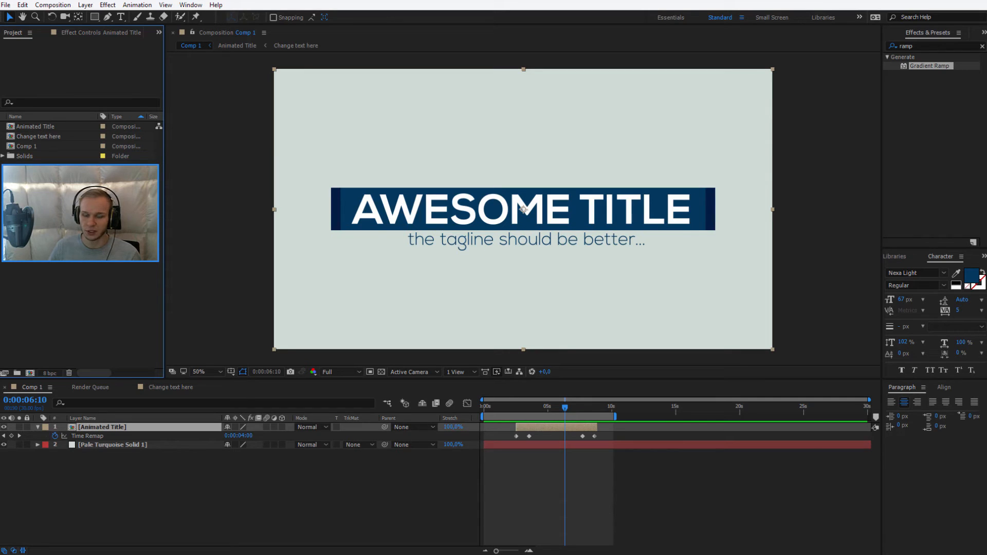
- Add 'Change text here' to Comp 1, slide 'Animated Title' later, and move the white text lower
left_click(39, 135)
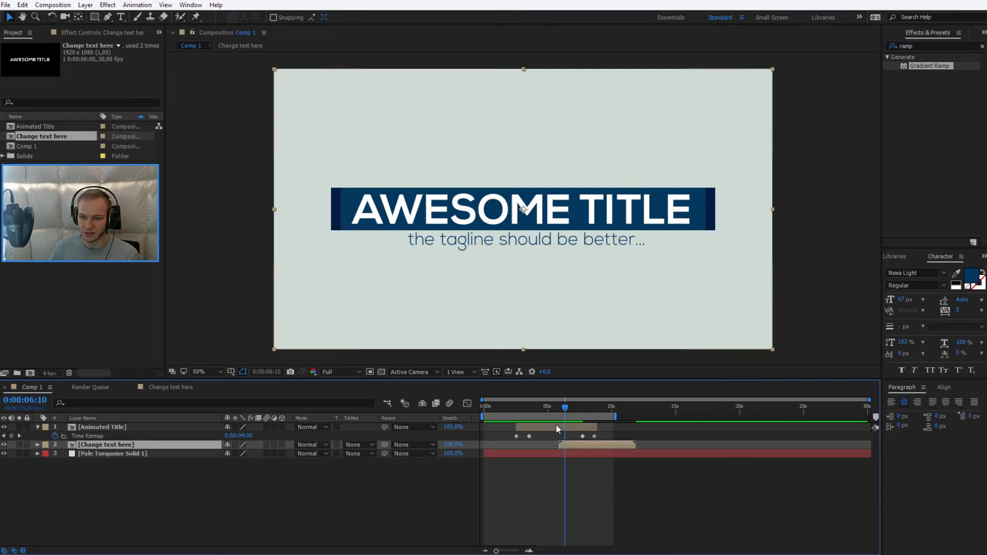
left_click(101, 427)
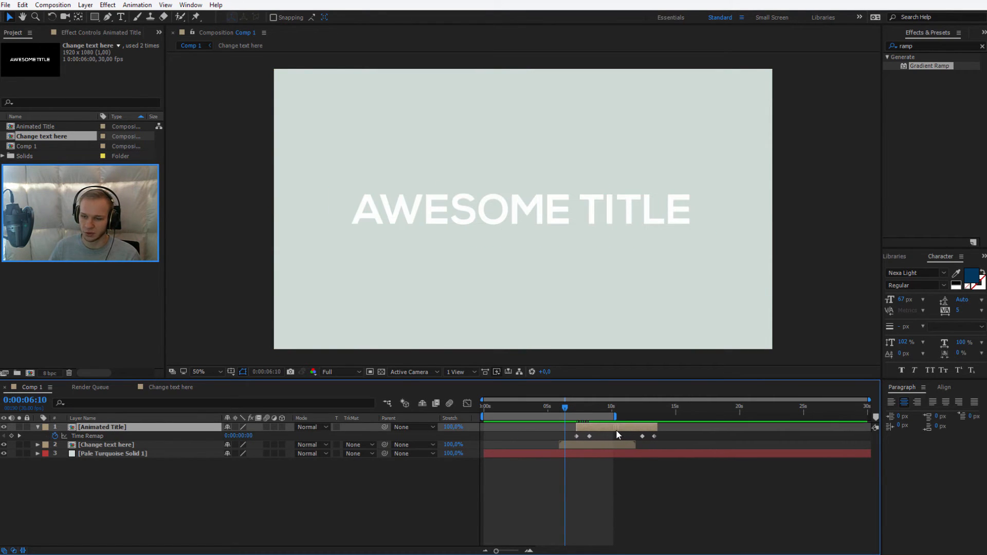
left_click(567, 406)
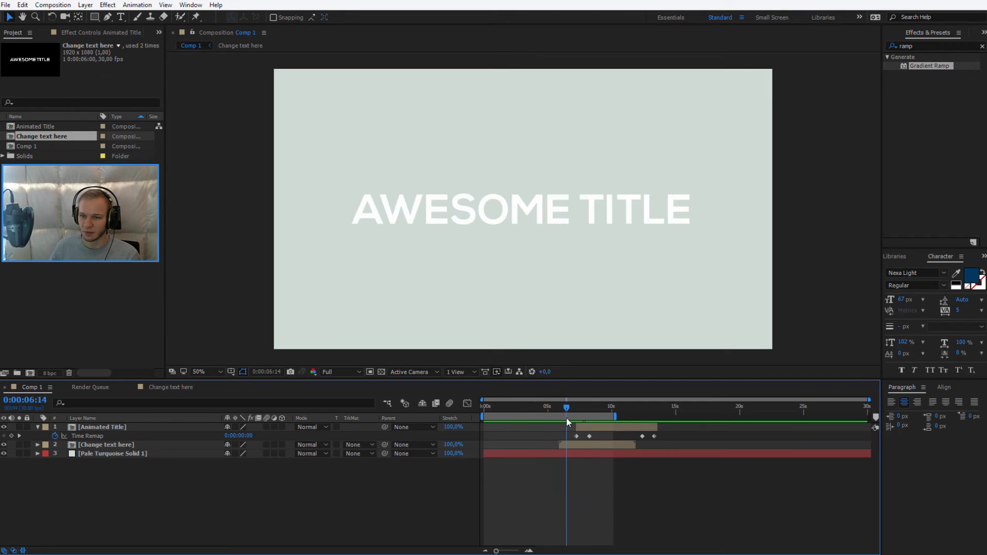
left_click(104, 444)
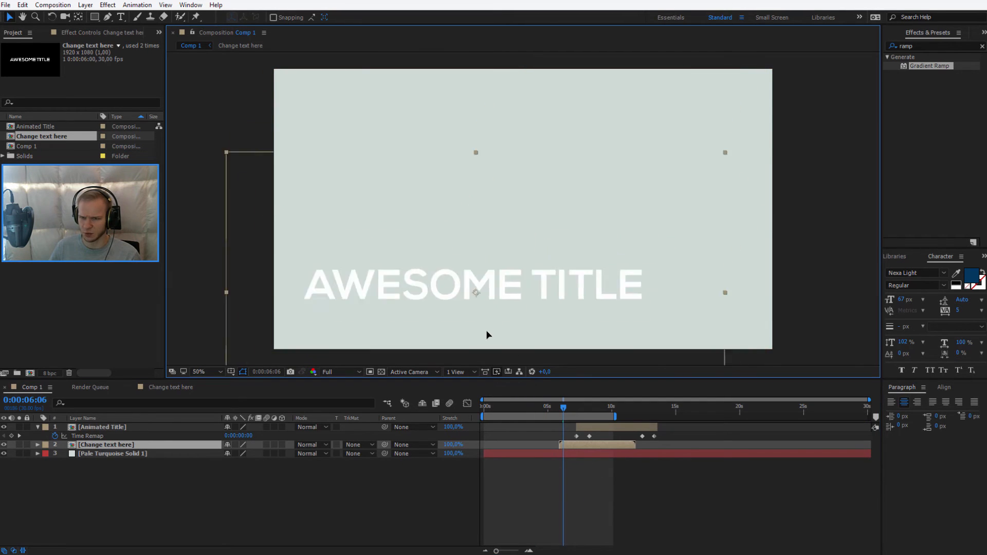
left_click(106, 444)
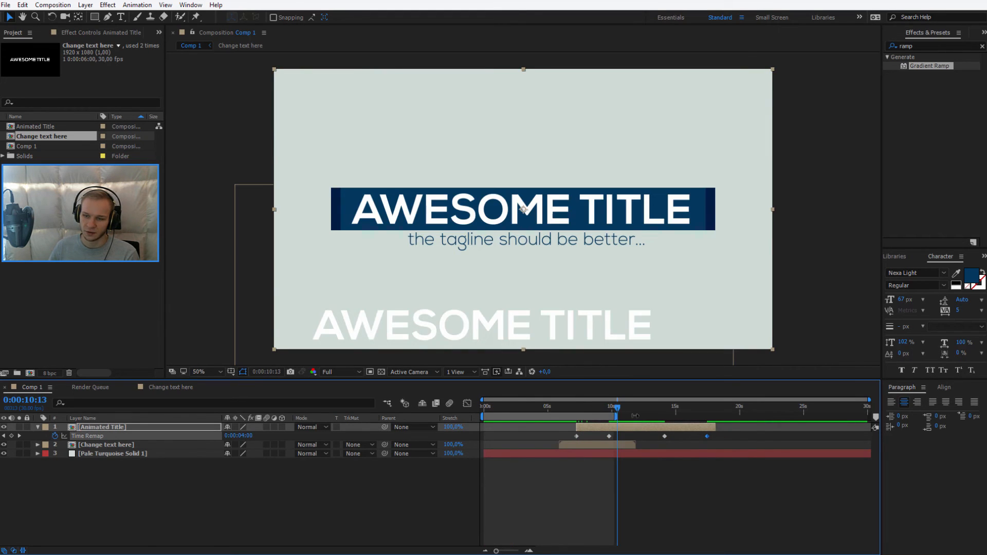
- Extend the work area to about 23 seconds, preview, and scale the title banner down small
left_click(546, 406)
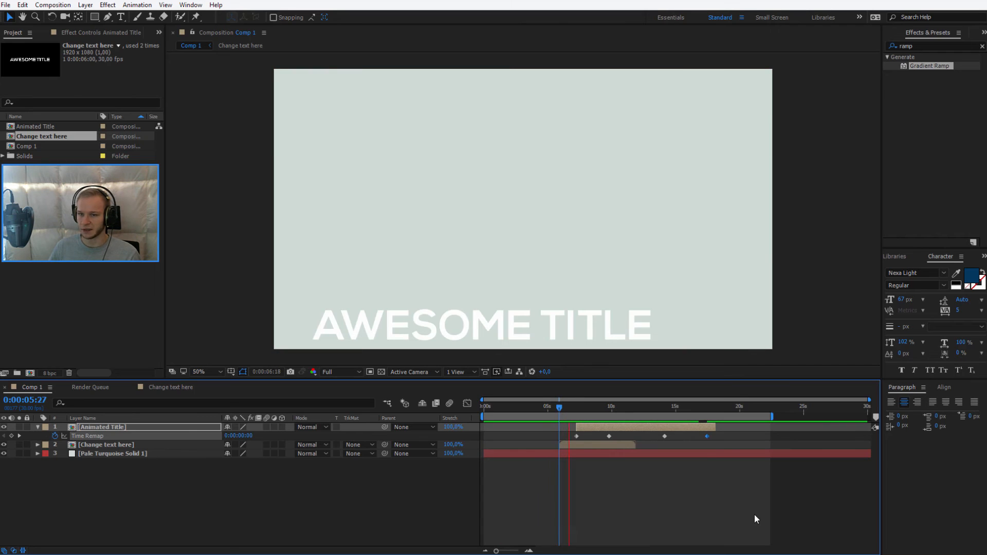
left_click(592, 406)
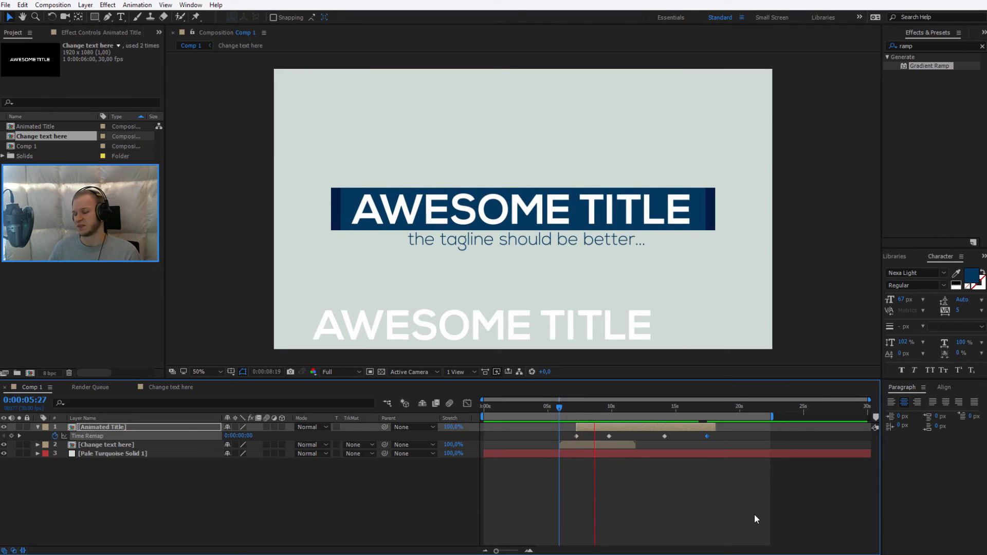
left_click(610, 406)
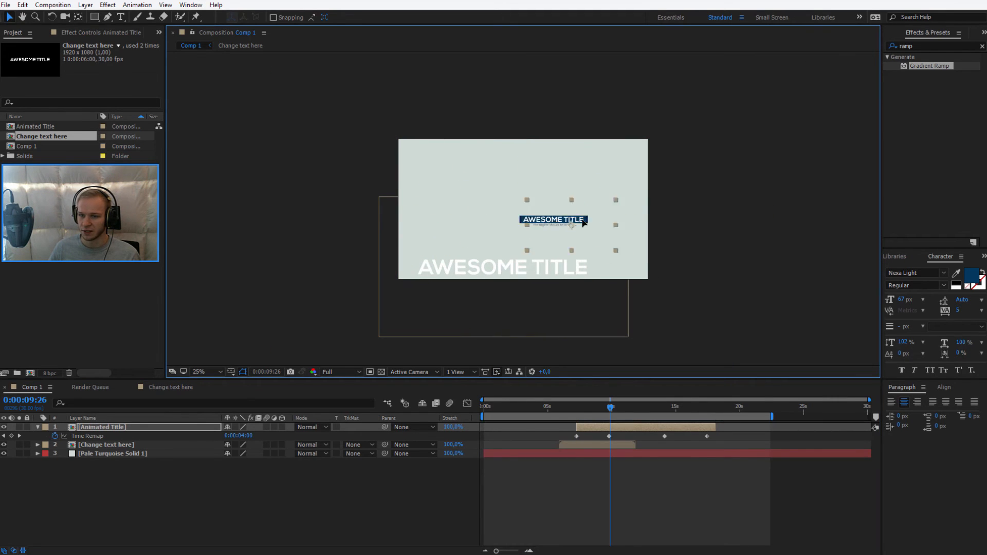
- Move the small 'Animated Title' banner to the lower right of the frame
left_click(576, 406)
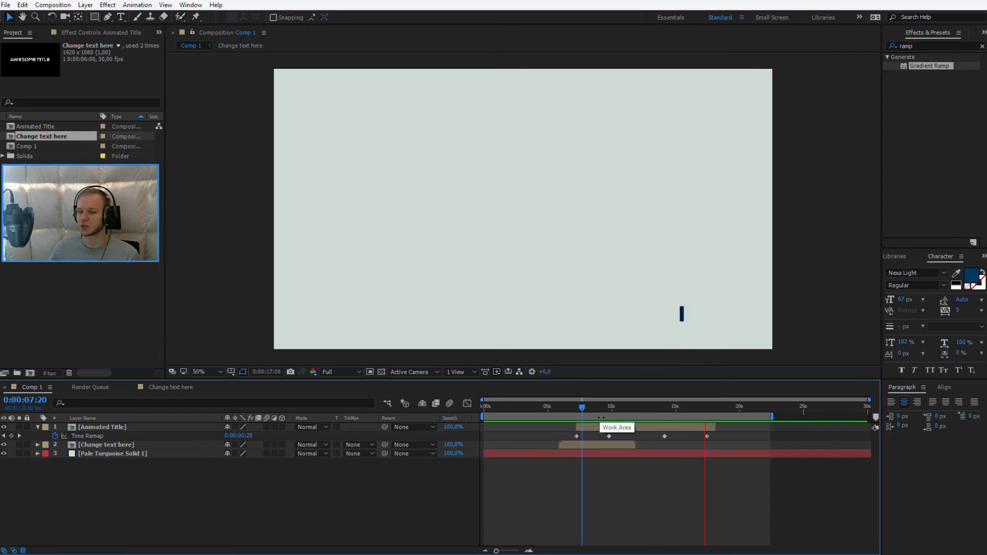
mouse_move(583, 413)
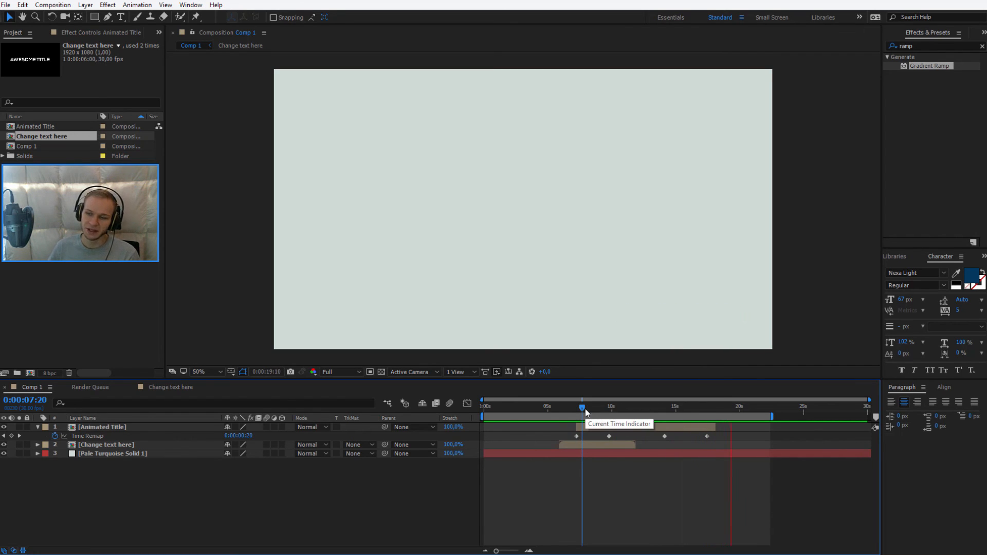